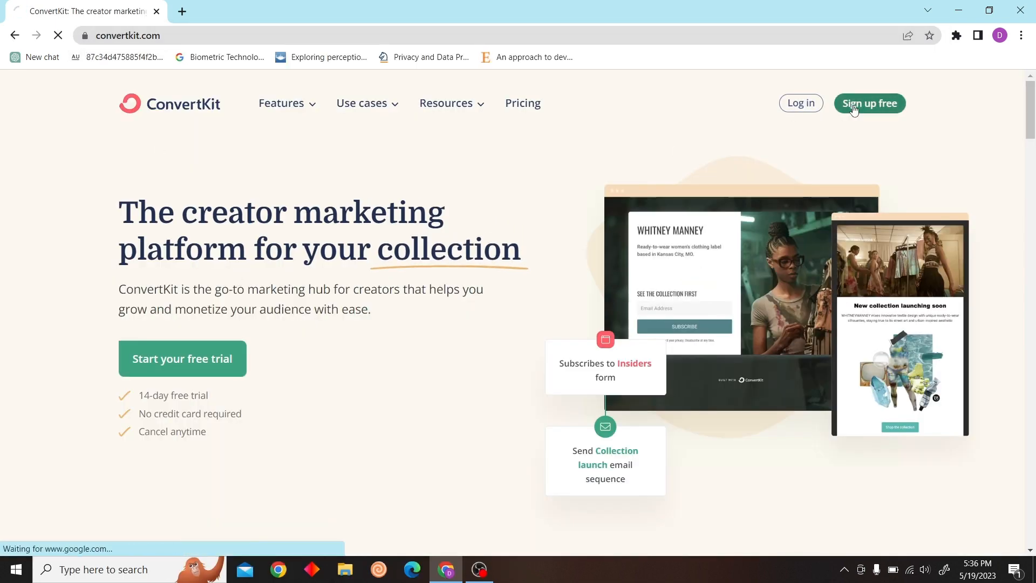
Step: Start free signup from the convertkit.com header
left_click(870, 103)
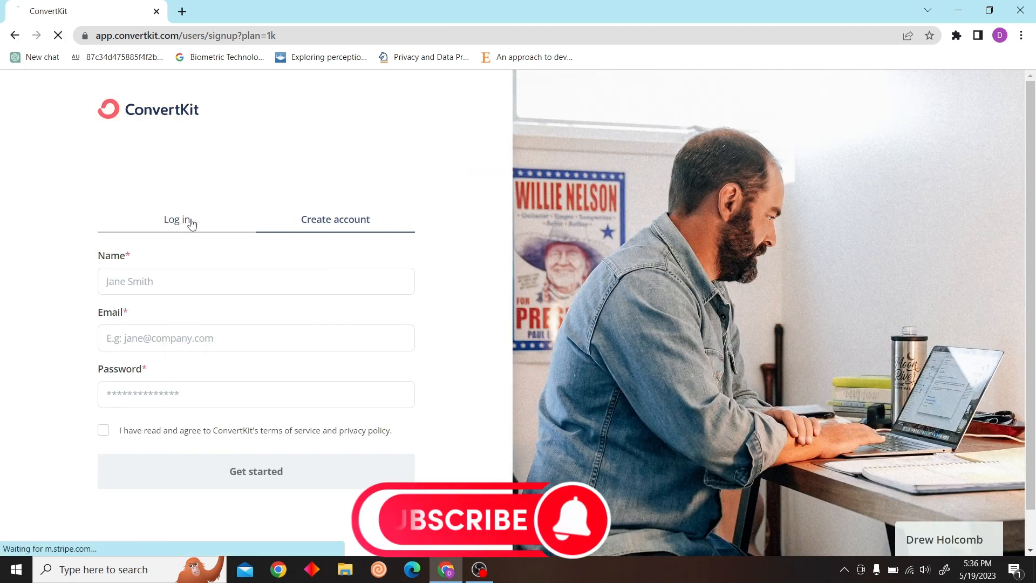
left_click(176, 219)
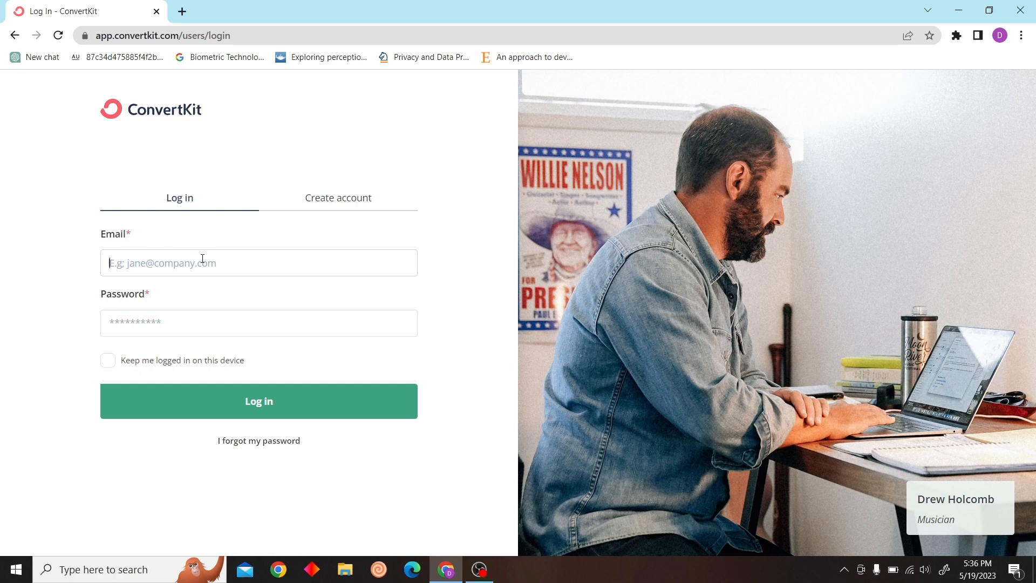
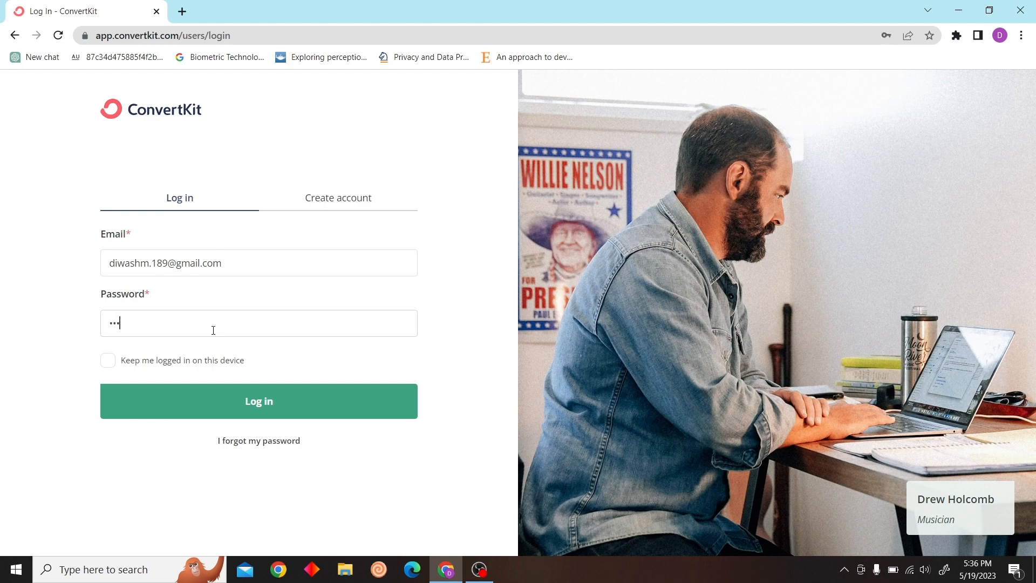
type("password")
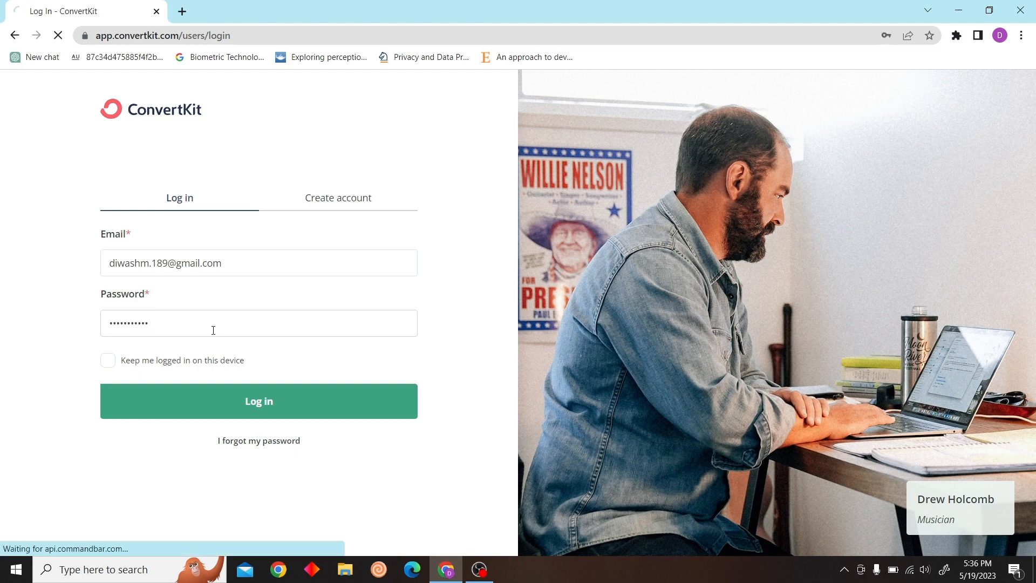
left_click(258, 402)
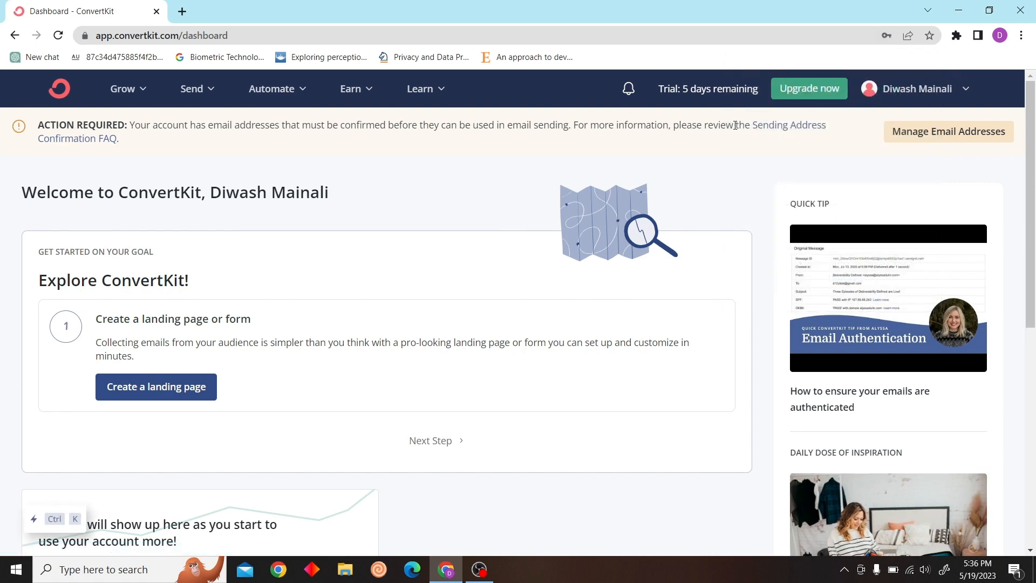
Step: Review the sending email addresses, then go to the Broadcasts overview via the Send menu
left_click(948, 130)
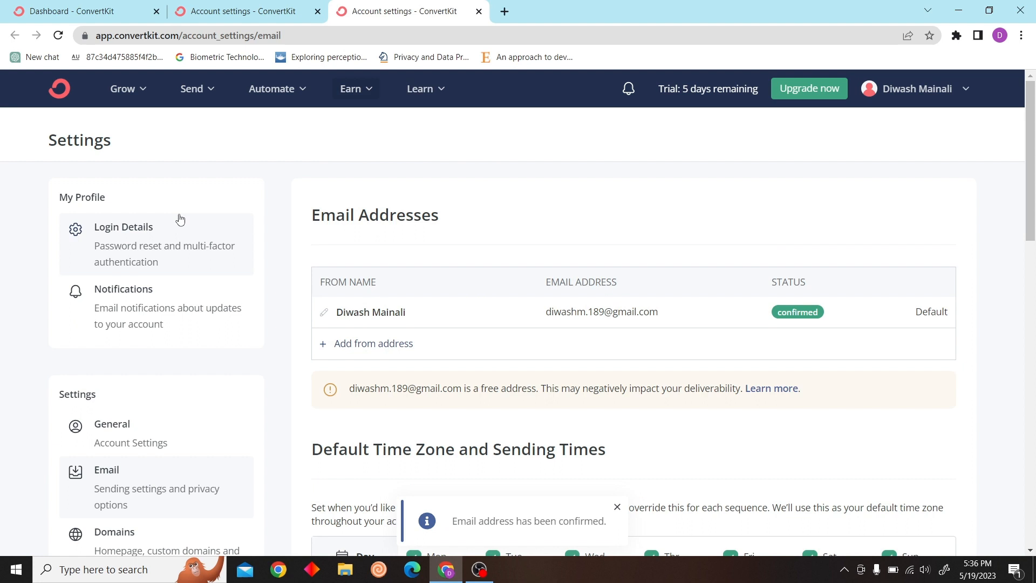
left_click(192, 89)
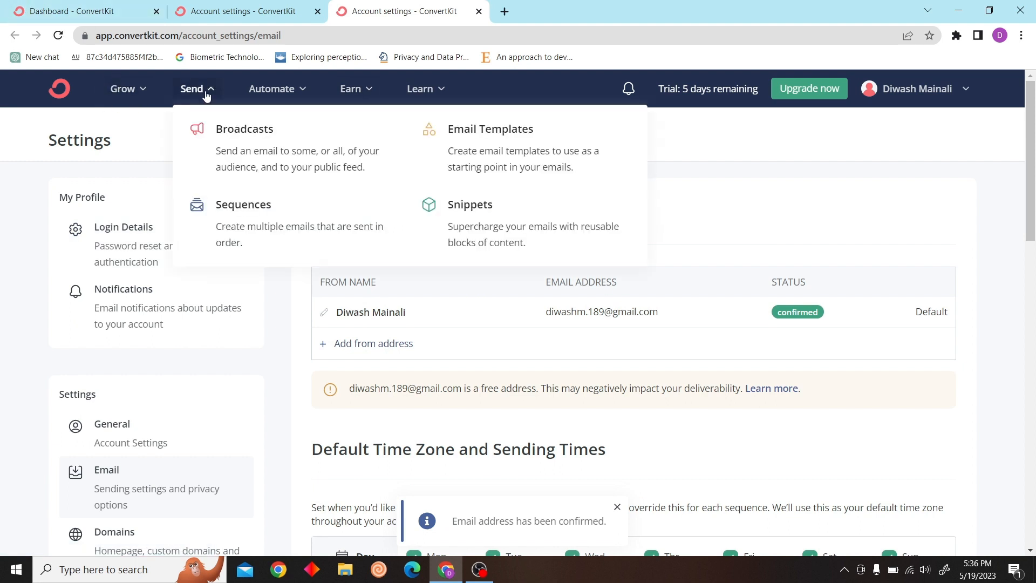
mouse_move(531, 163)
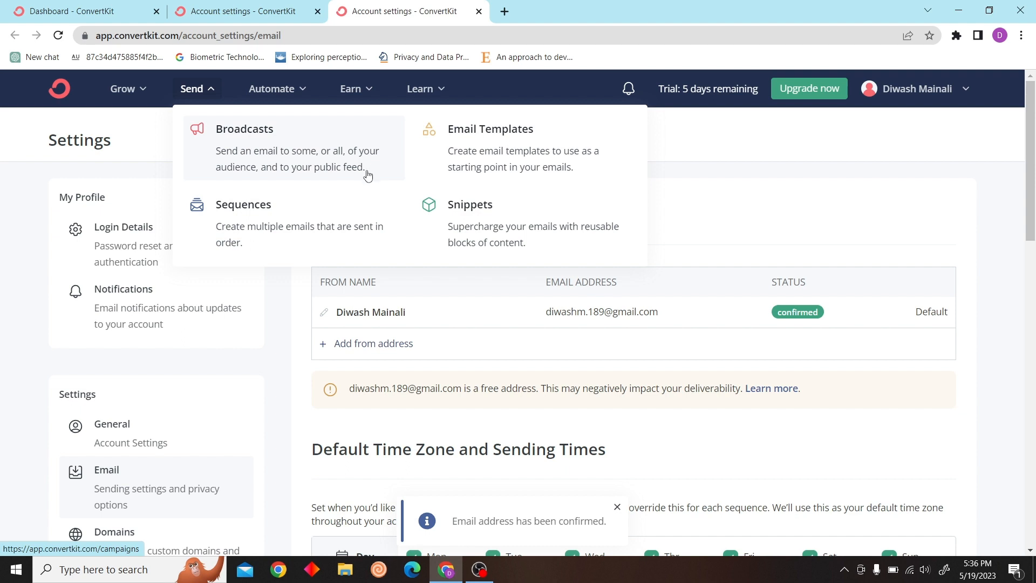
left_click(245, 129)
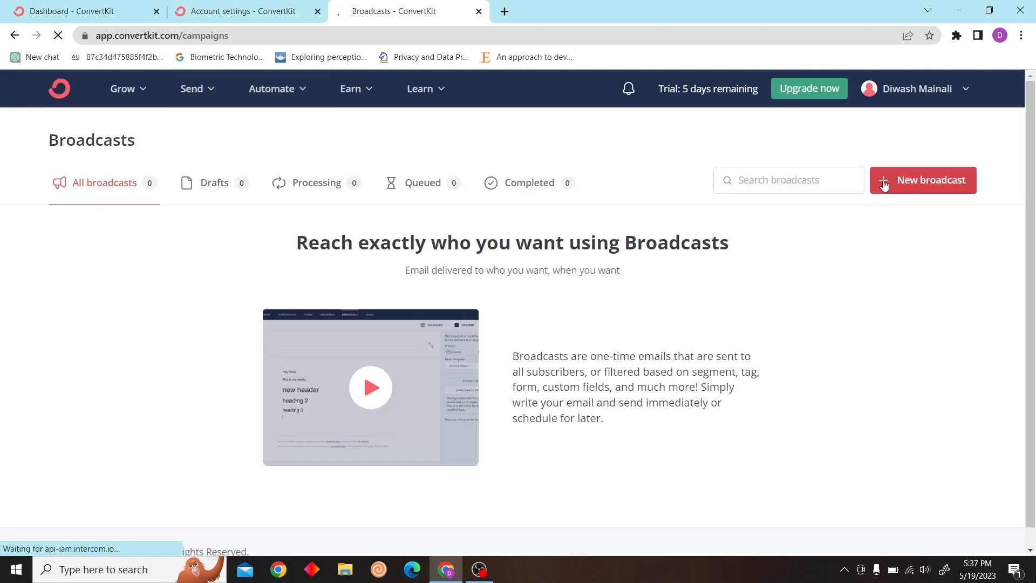
Step: Create a new broadcast and continue to sharing, keeping the default subject despite the warning
left_click(923, 181)
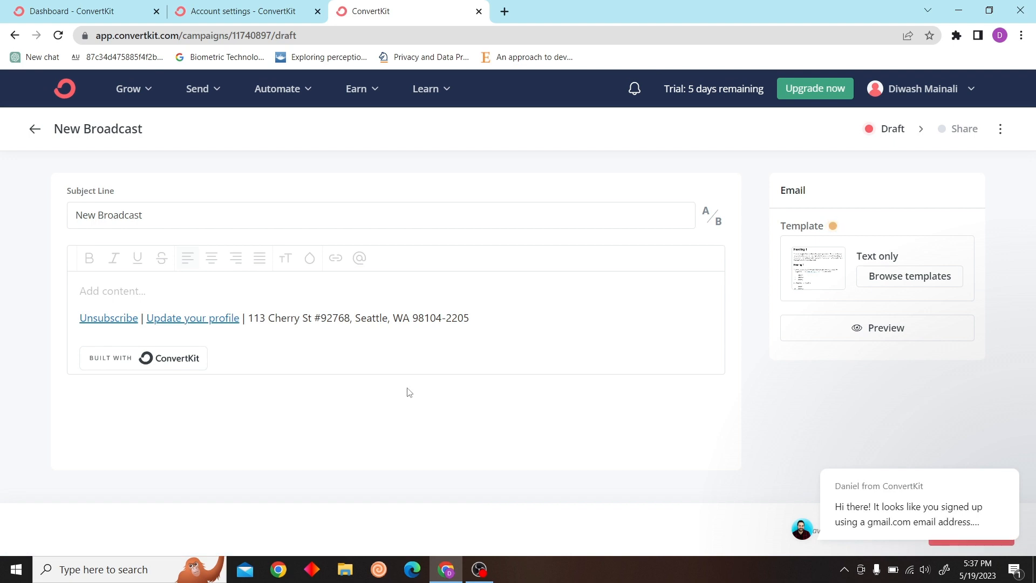
mouse_move(249, 233)
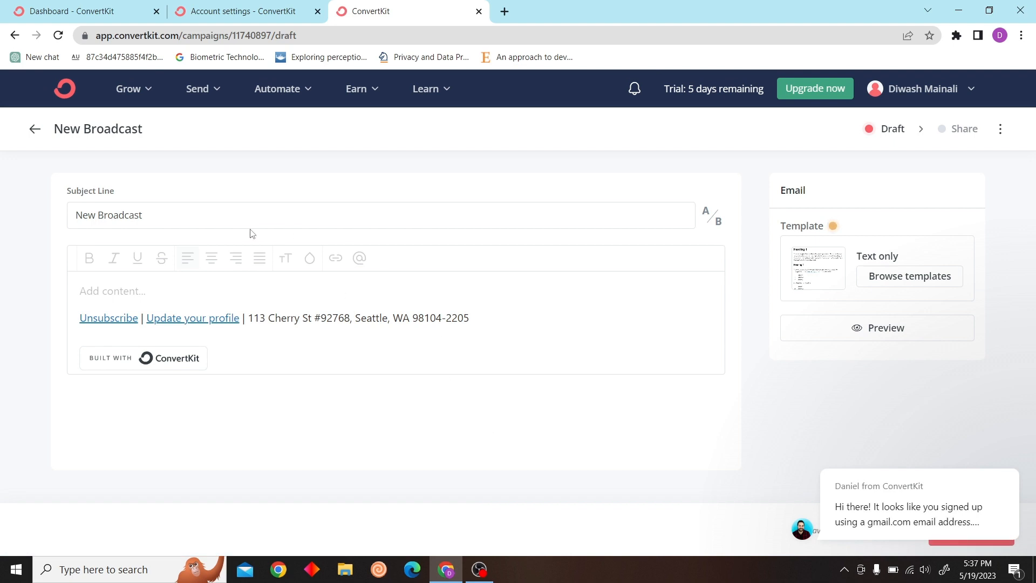
mouse_move(884, 412)
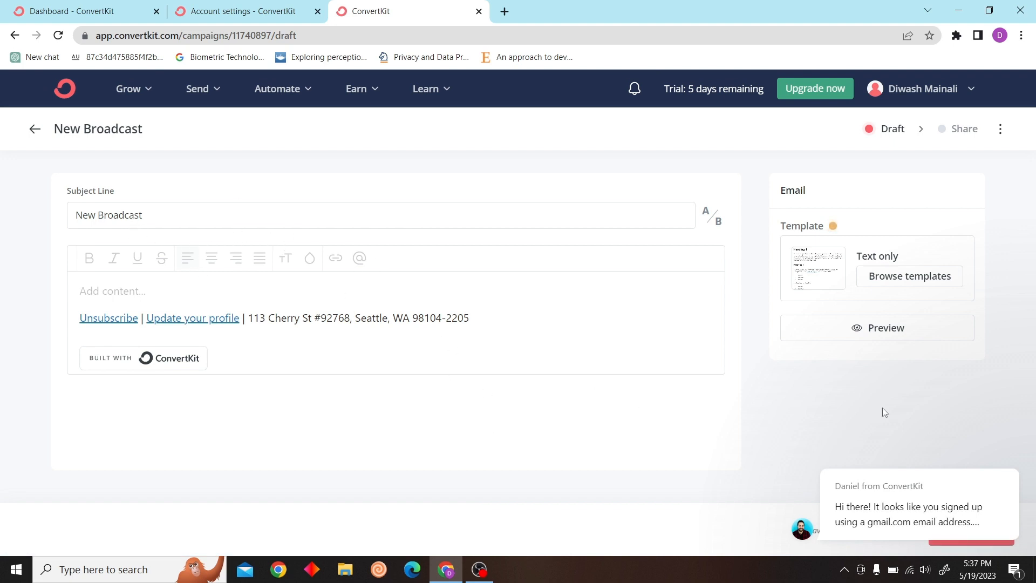
mouse_move(880, 414)
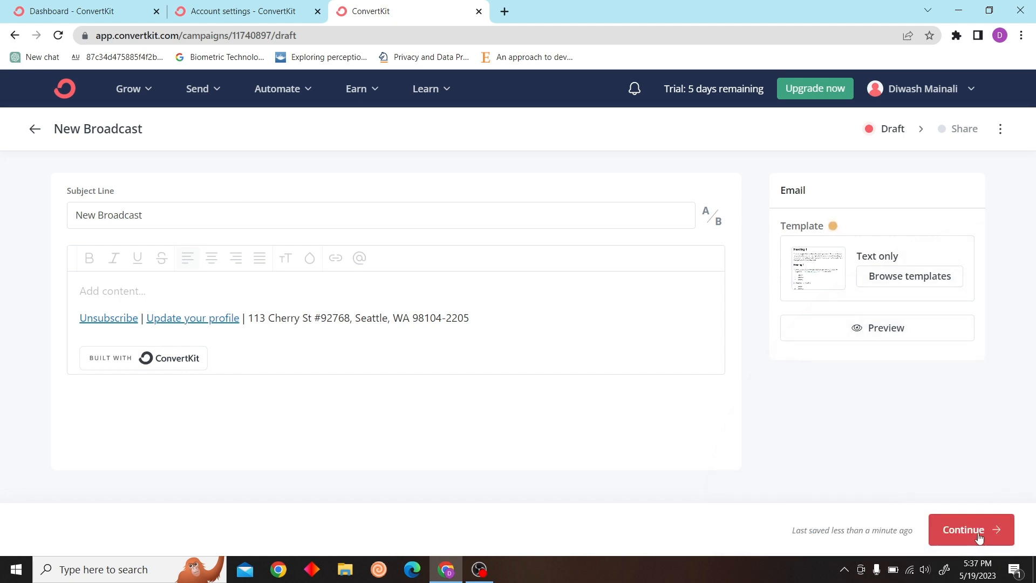
left_click(971, 529)
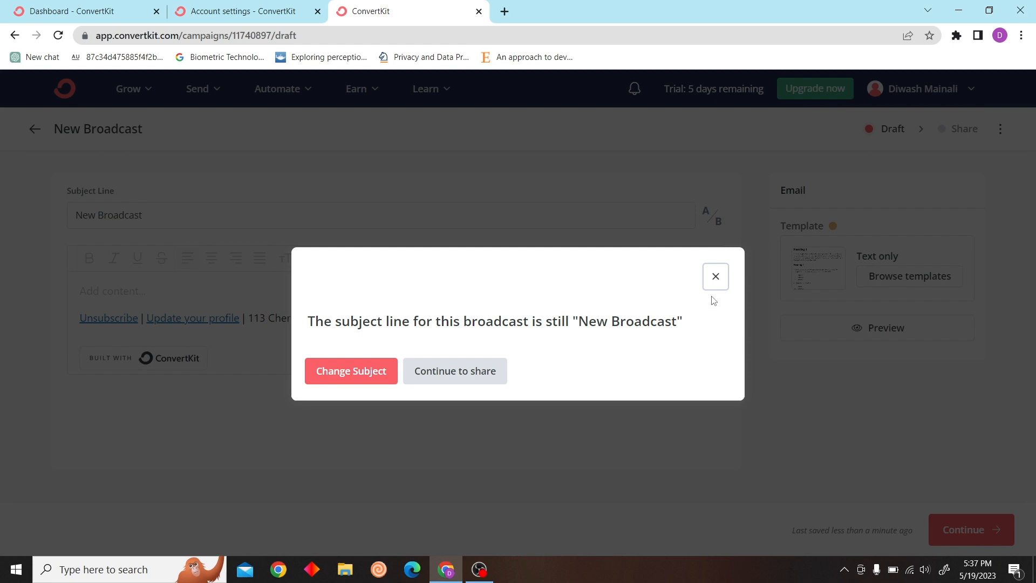
left_click(455, 371)
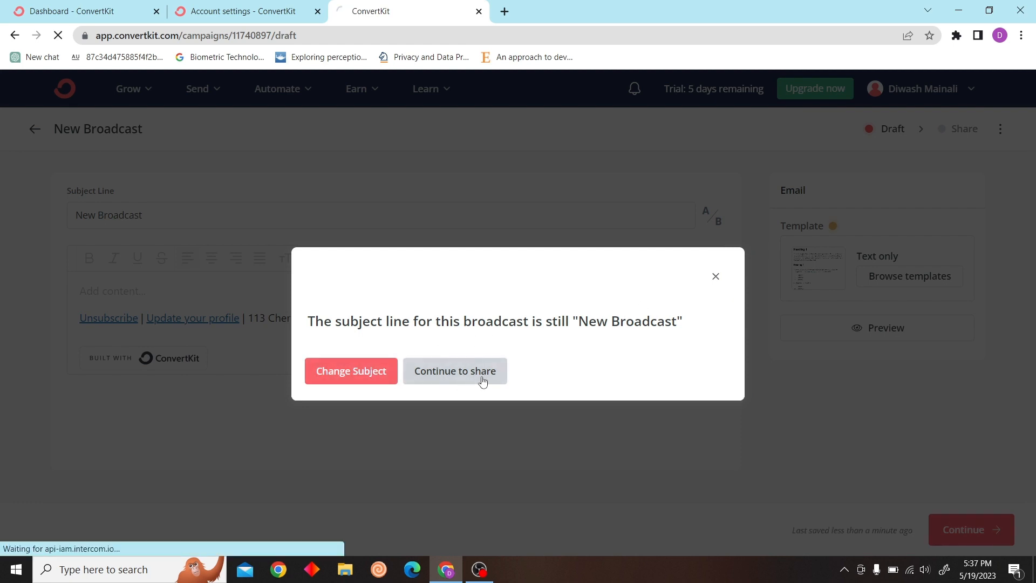
left_click(454, 370)
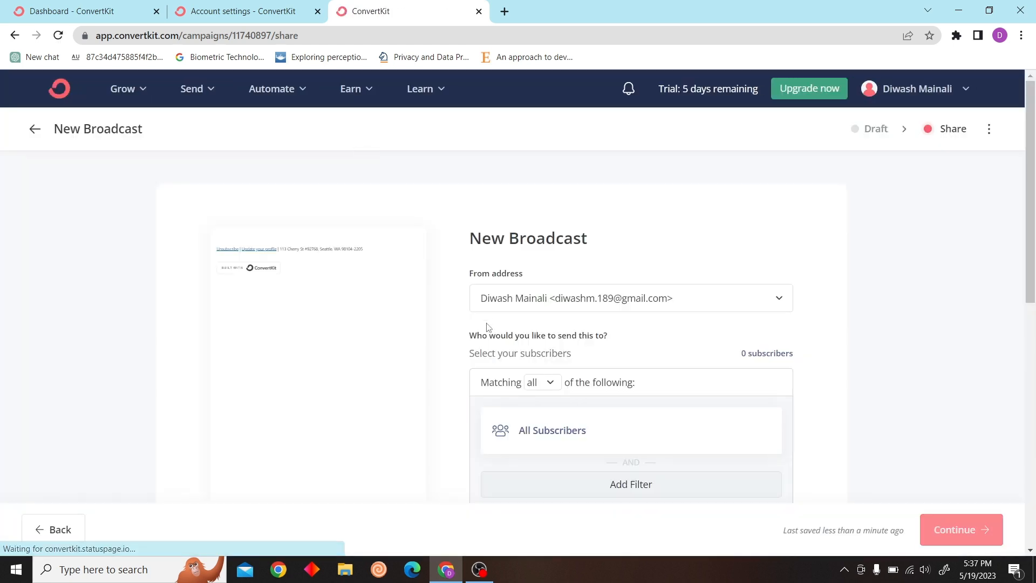
scroll("down", 3)
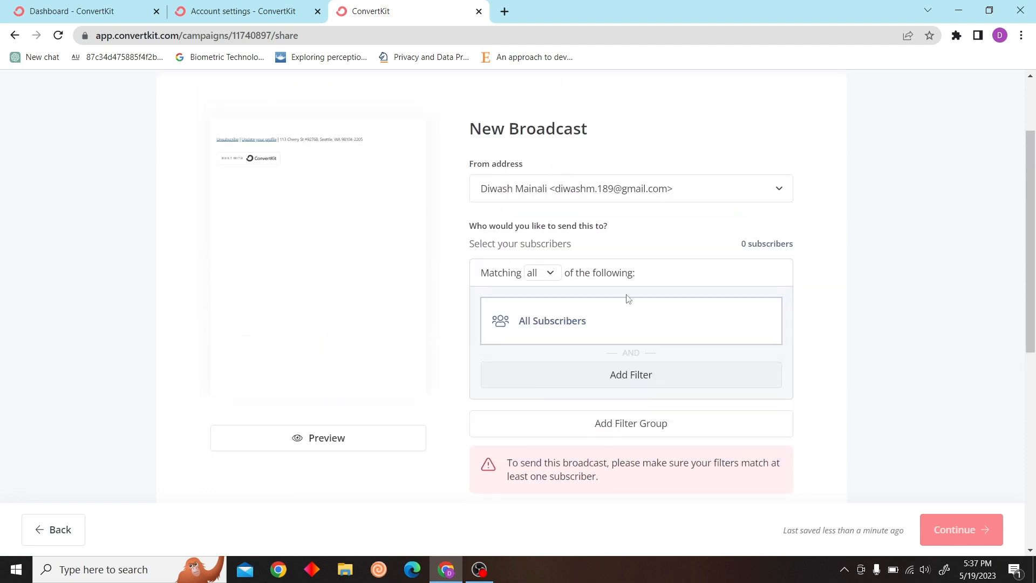
scroll("down", 3)
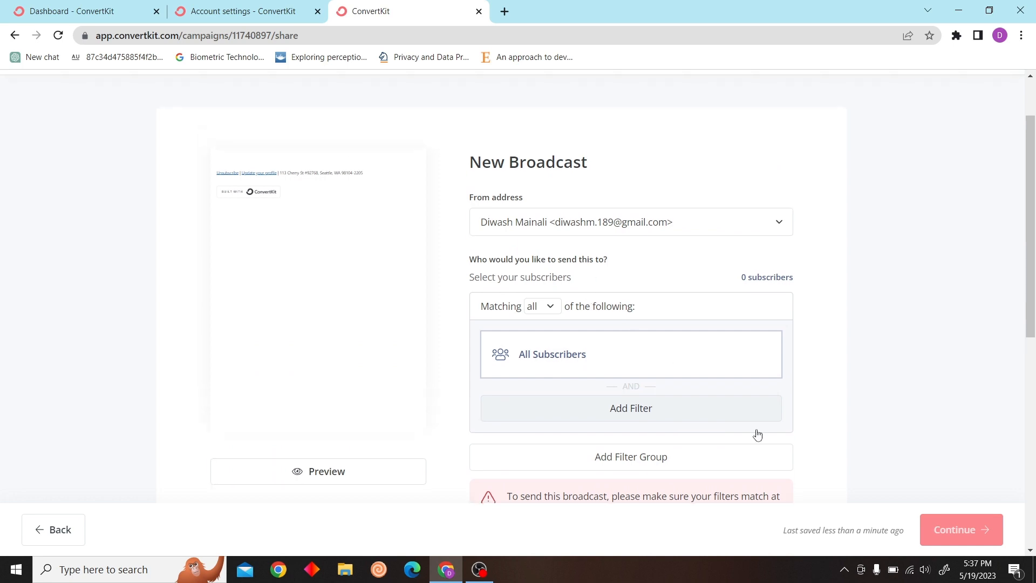
scroll("down", 3)
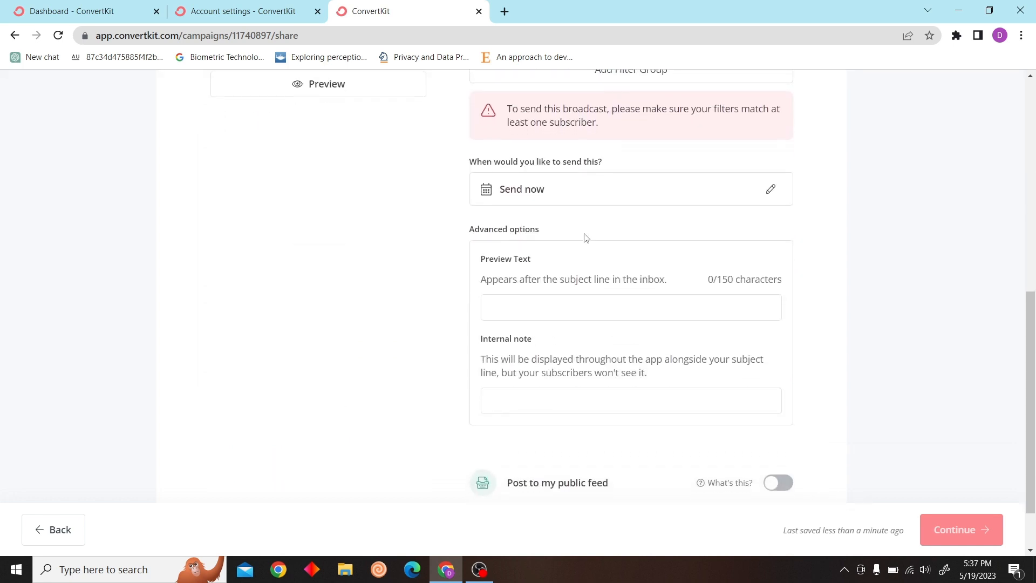
scroll("up", 3)
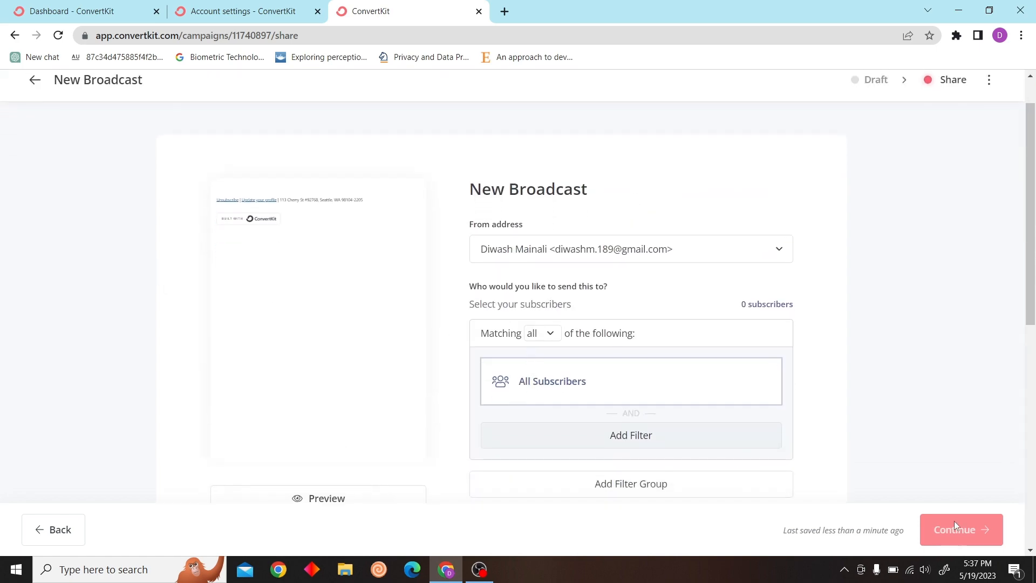
Step: Remove the All Subscribers filter and set recipient matching from 'all' to 'any'
left_click(629, 436)
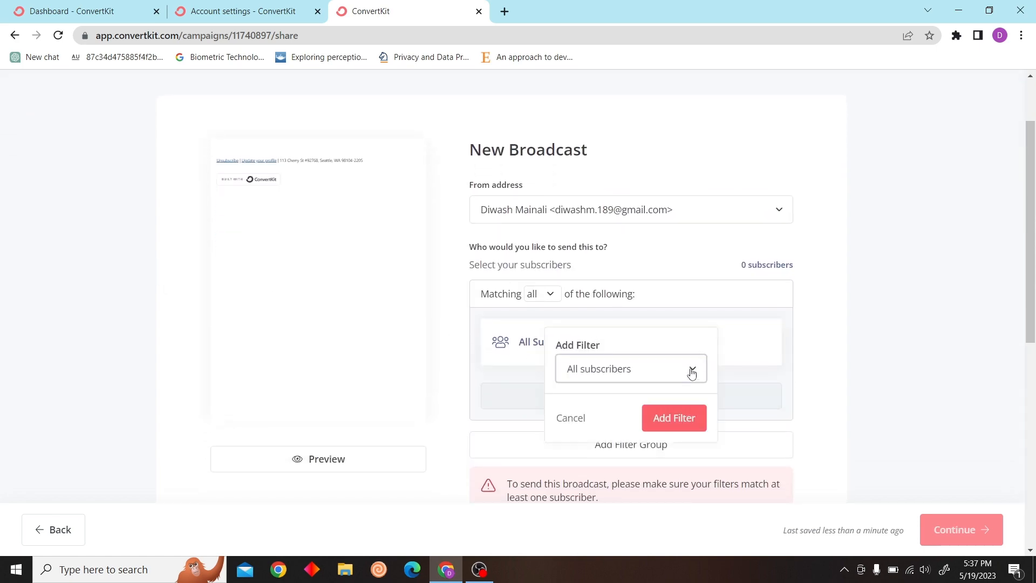
left_click(570, 418)
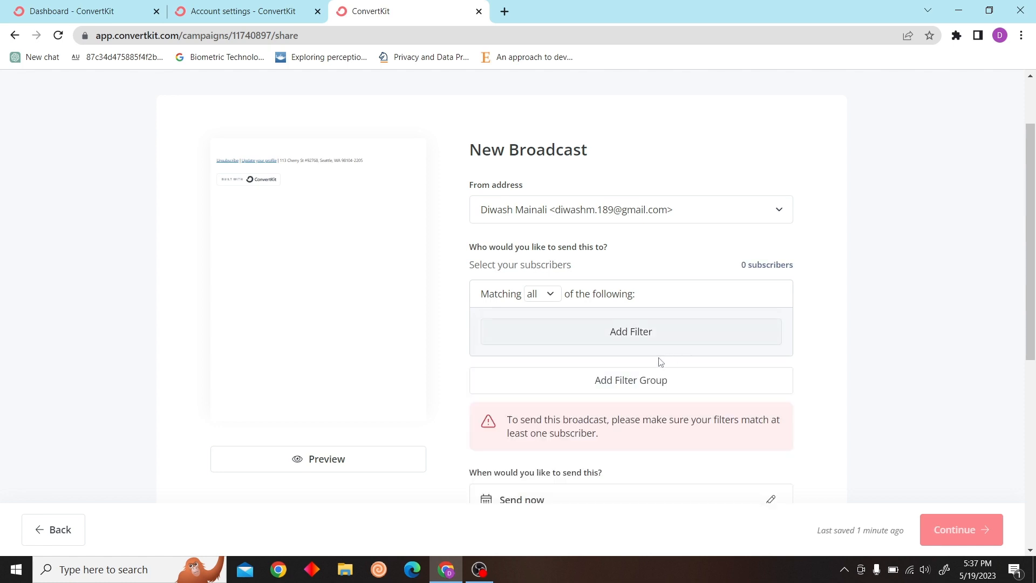
scroll("down", 3)
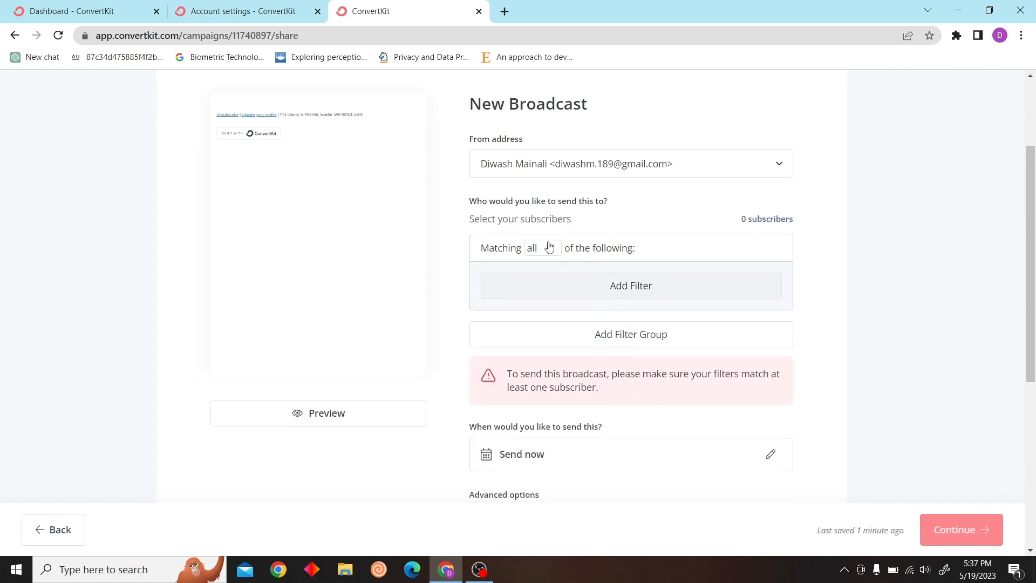
left_click(543, 247)
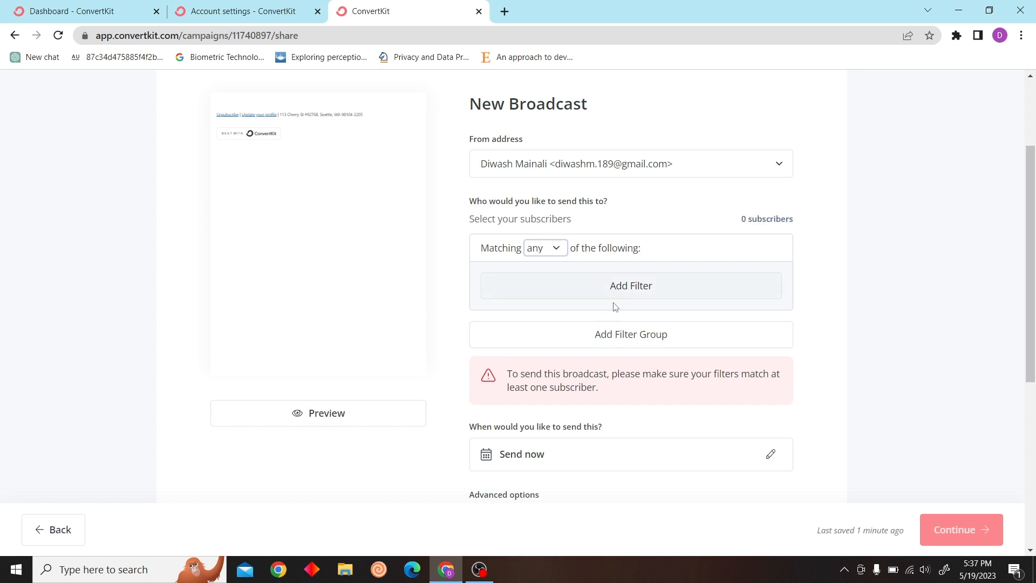
mouse_move(700, 317)
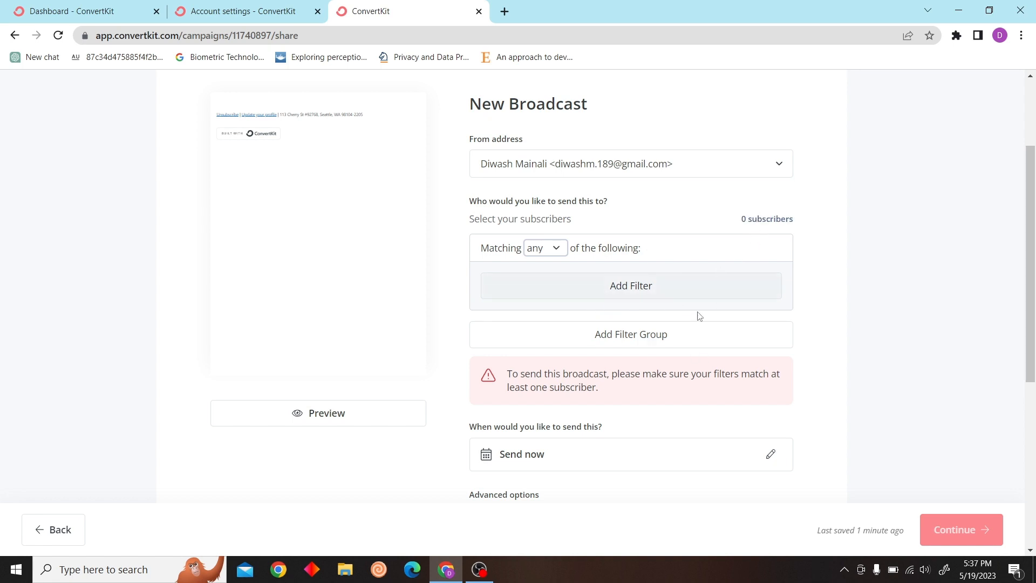
scroll("down", 3)
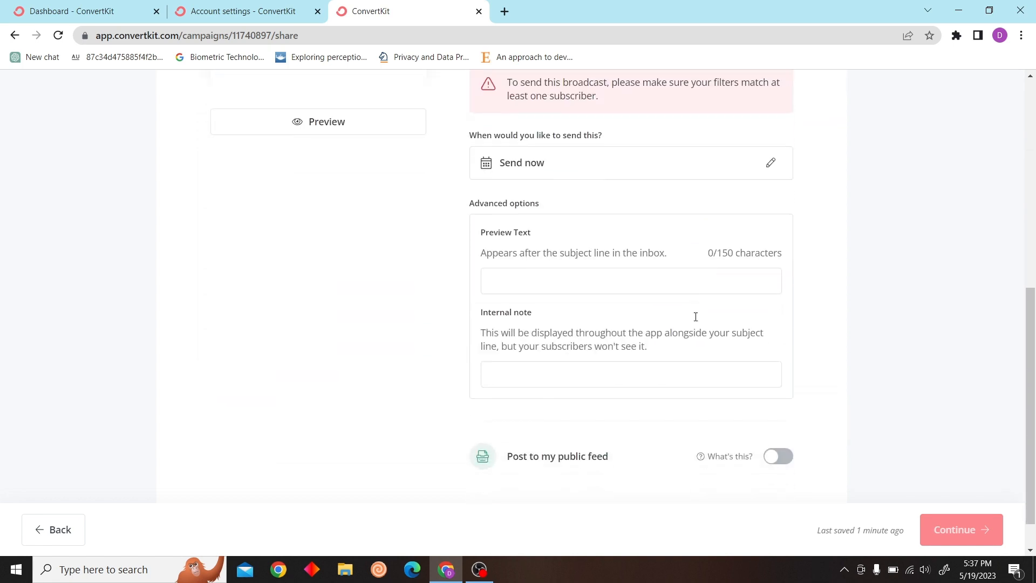